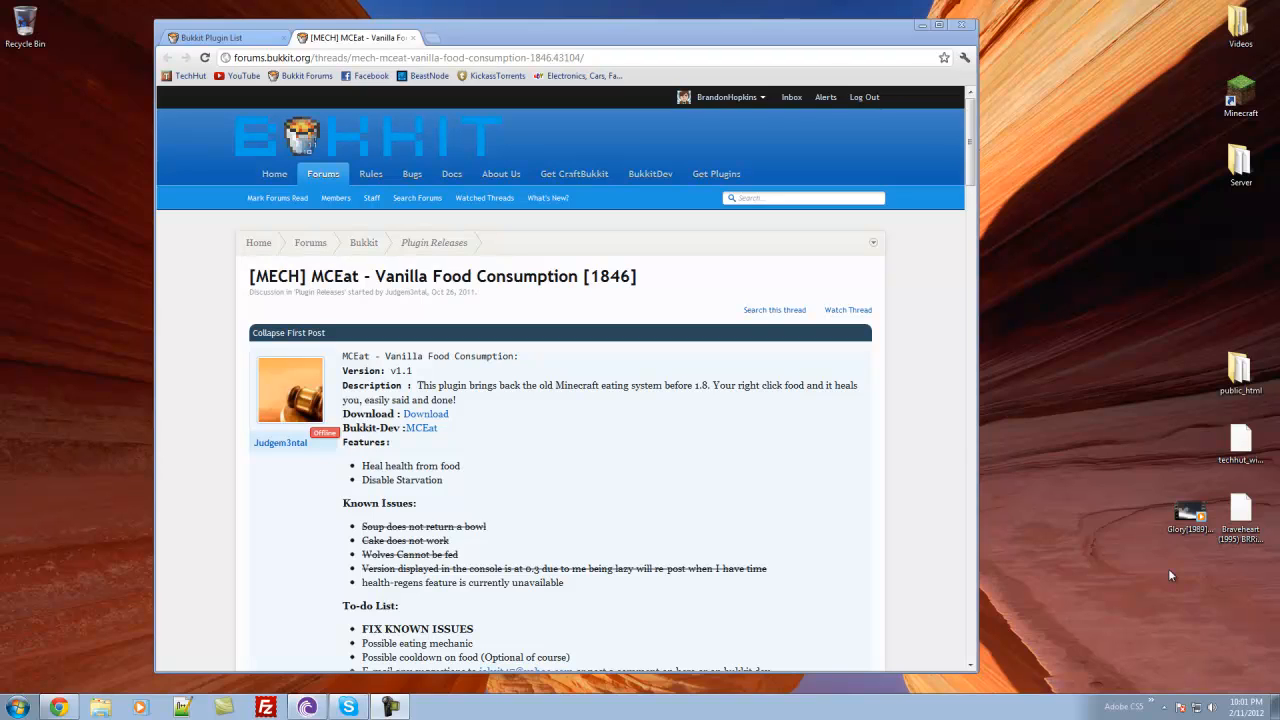
mouse_move(996, 548)
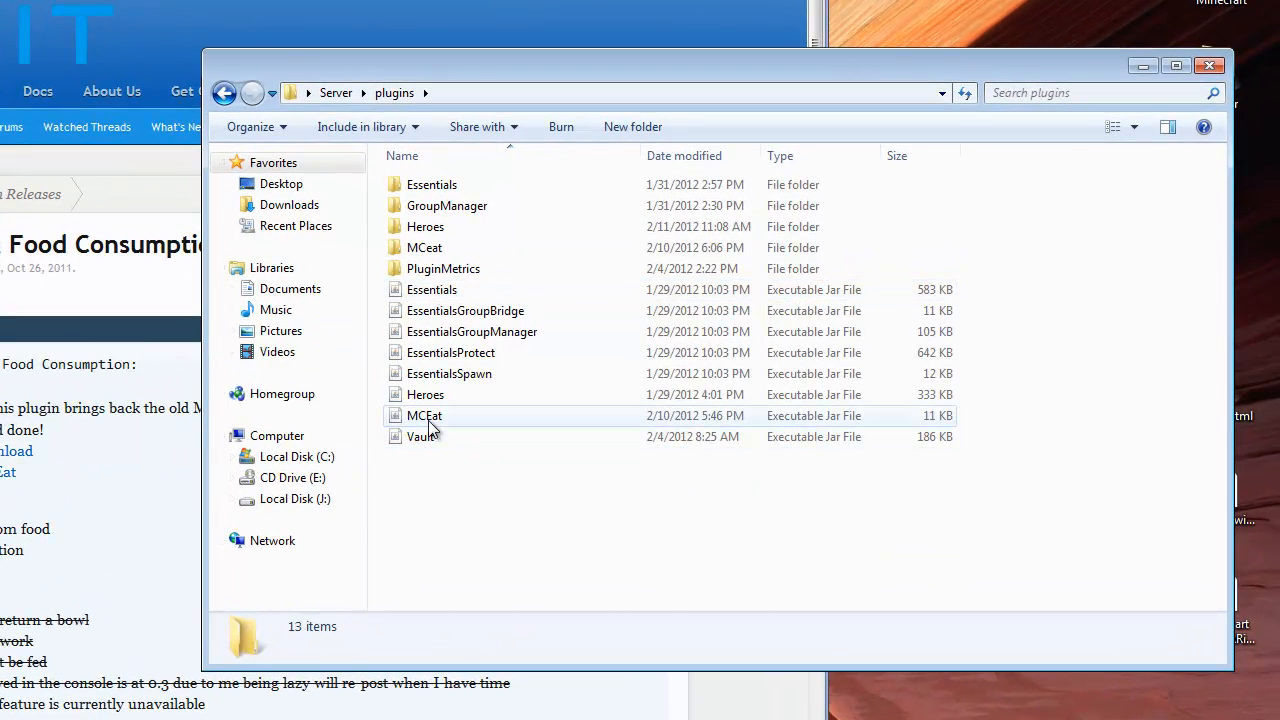
- Navigate into the MCeat folder under Server > plugins and select its config file
left_click(424, 414)
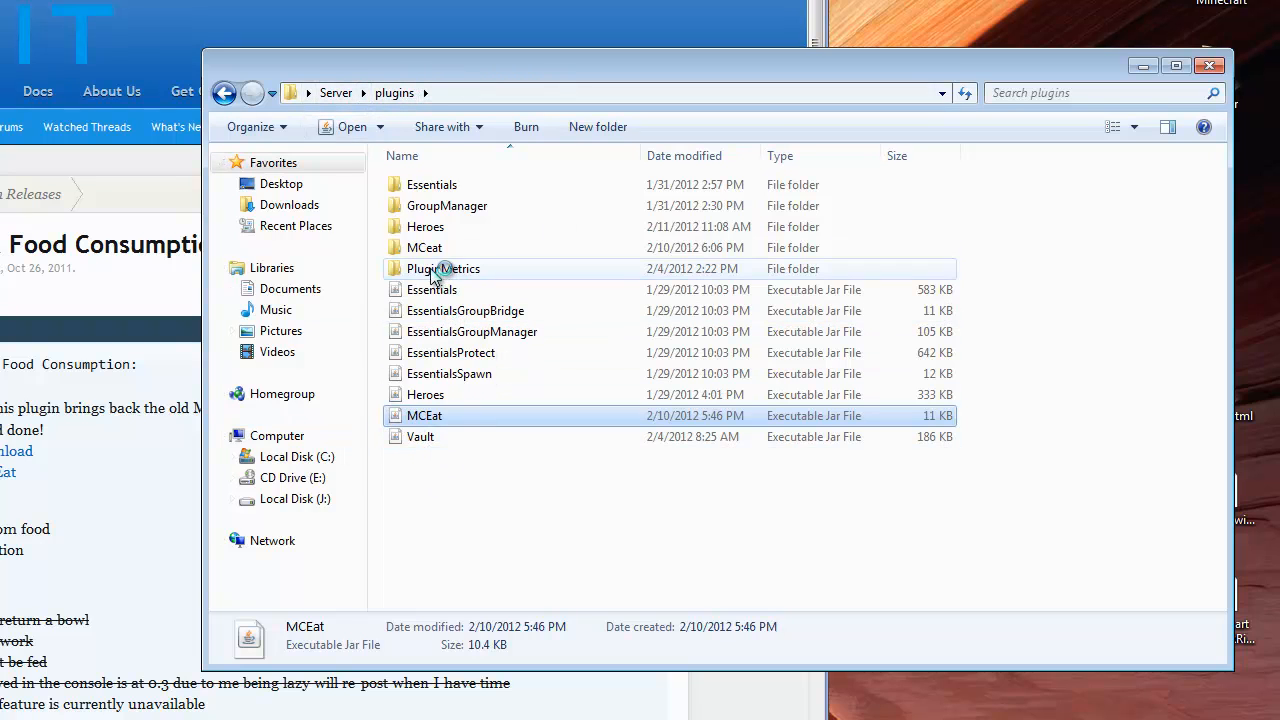
double_click(424, 248)
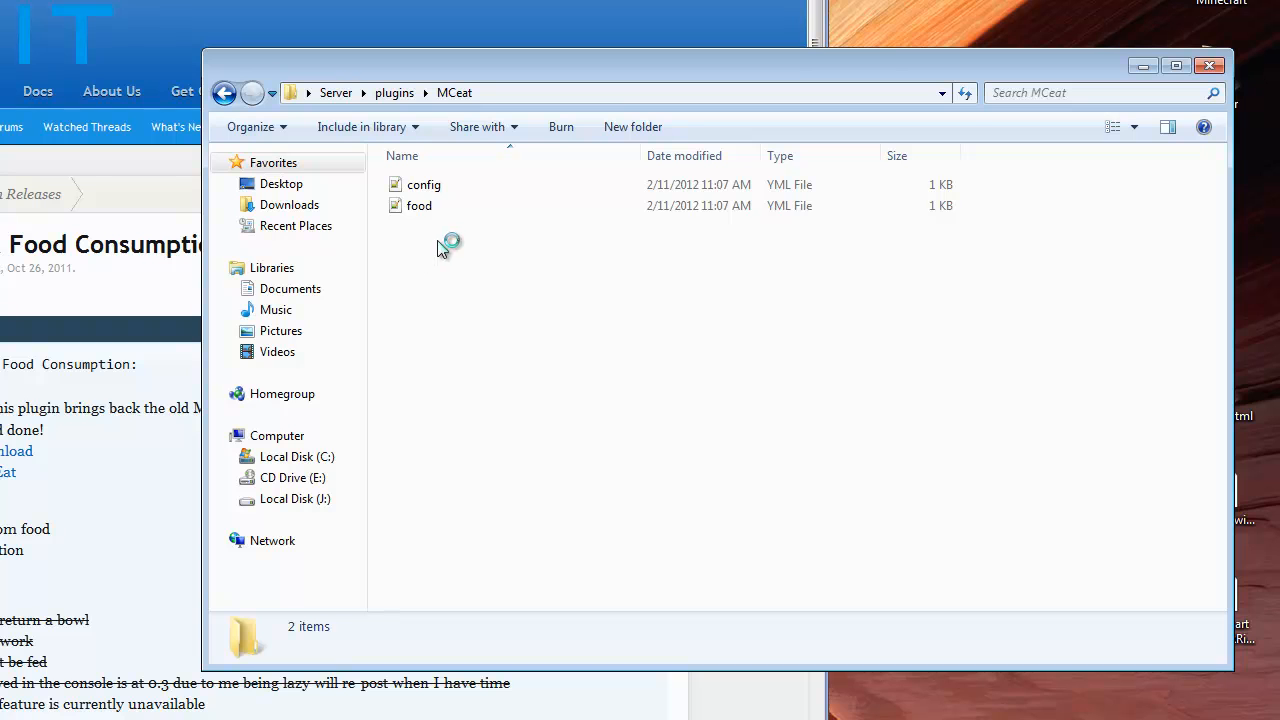
left_click(424, 184)
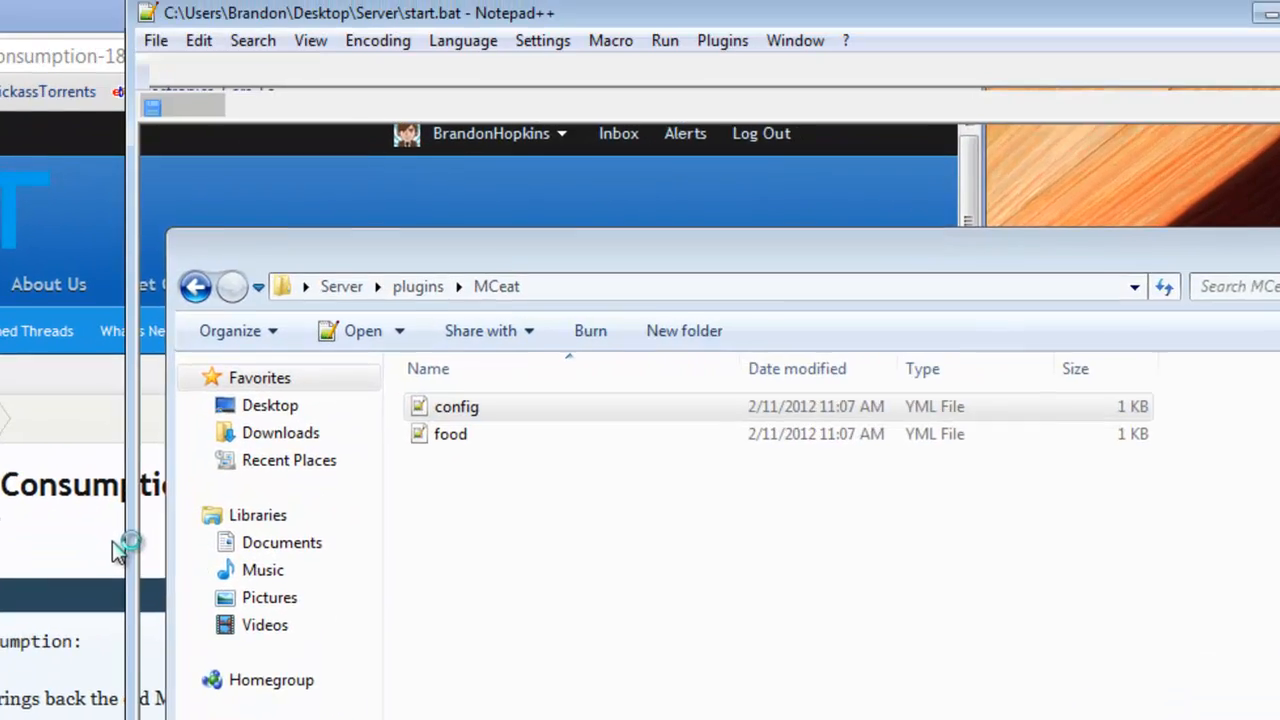
- Open config.yml in Notepad++ to read the HungerBar and health regen options
double_click(456, 406)
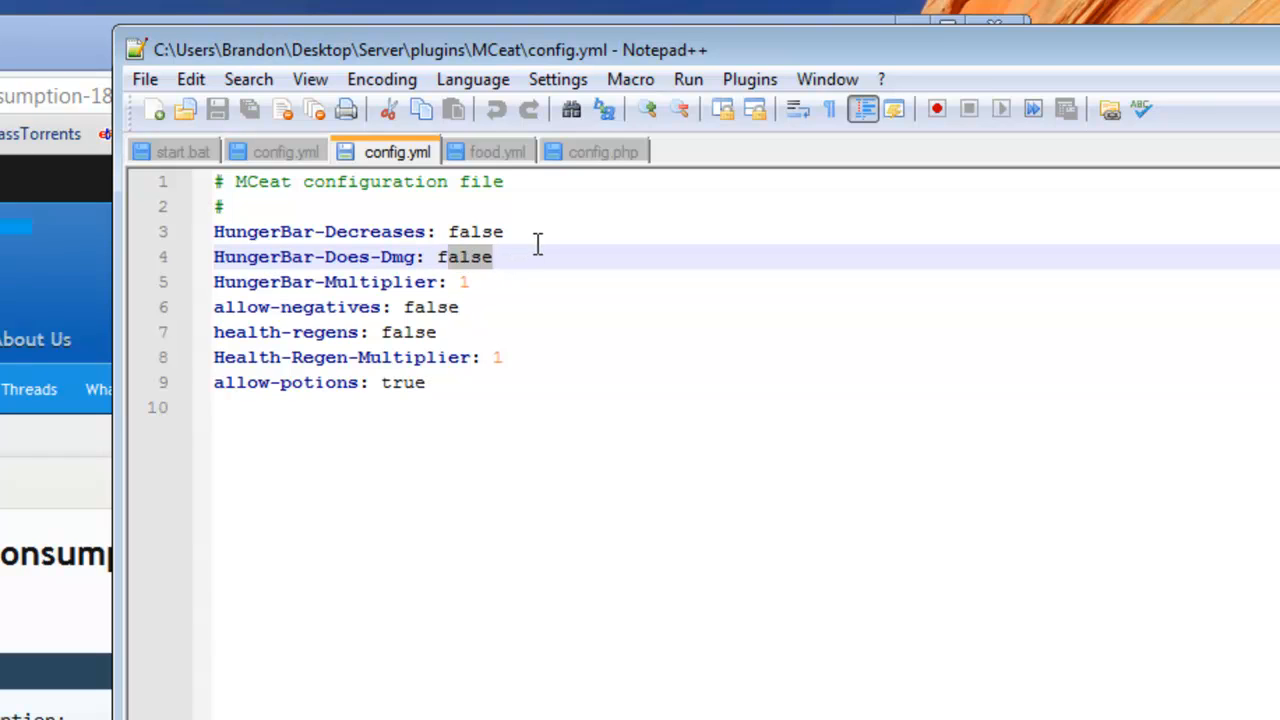
mouse_move(480, 280)
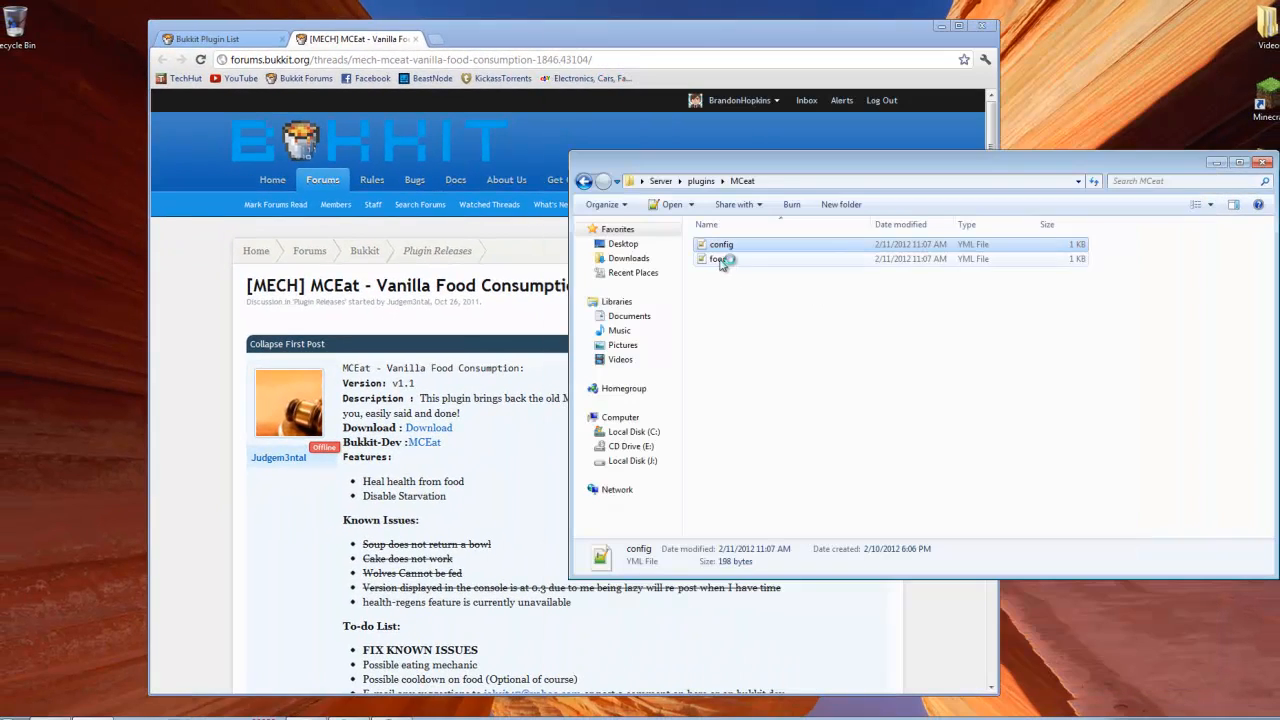
- Open food.yml and retype the golden_apple health value as 20
double_click(720, 260)
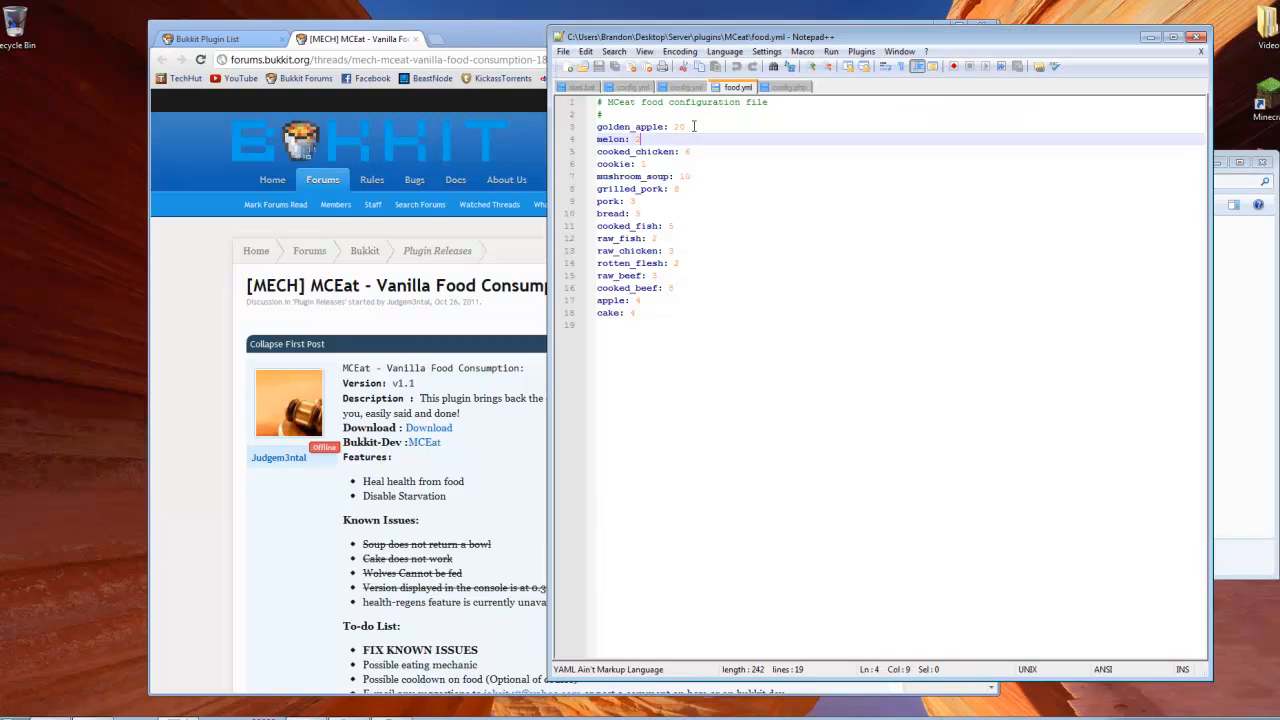
mouse_move(704, 130)
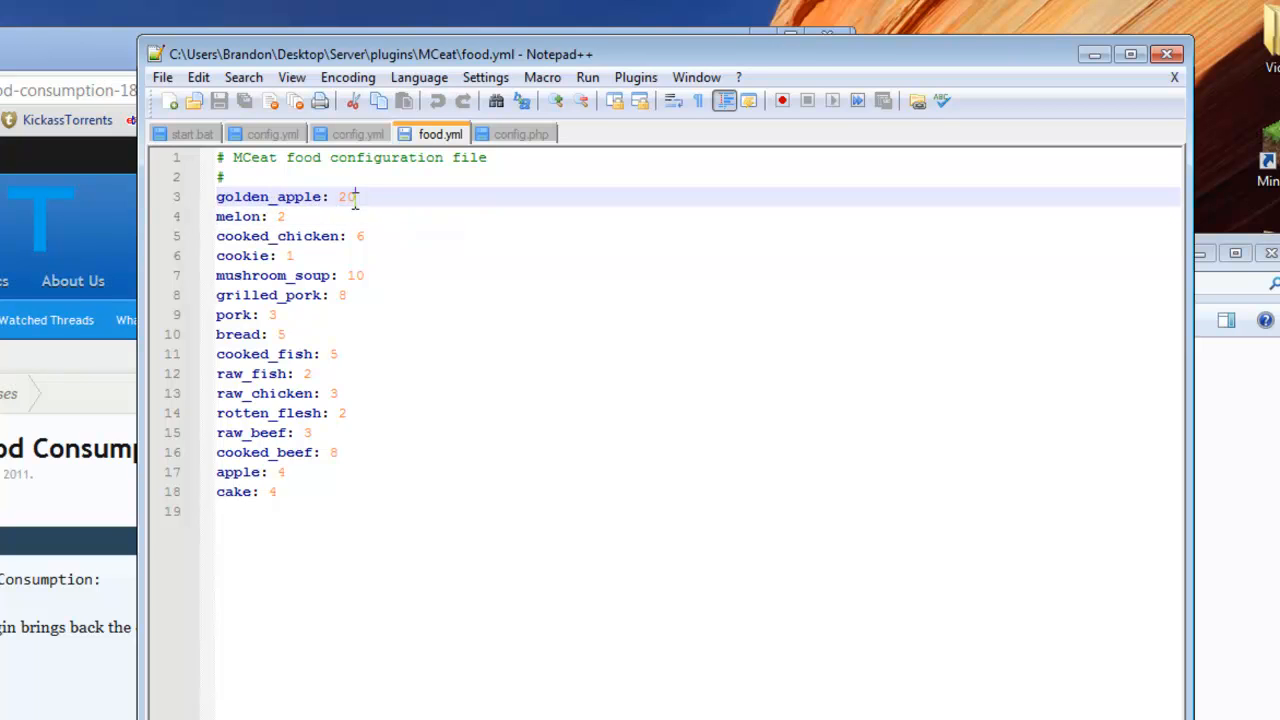
double_click(344, 196)
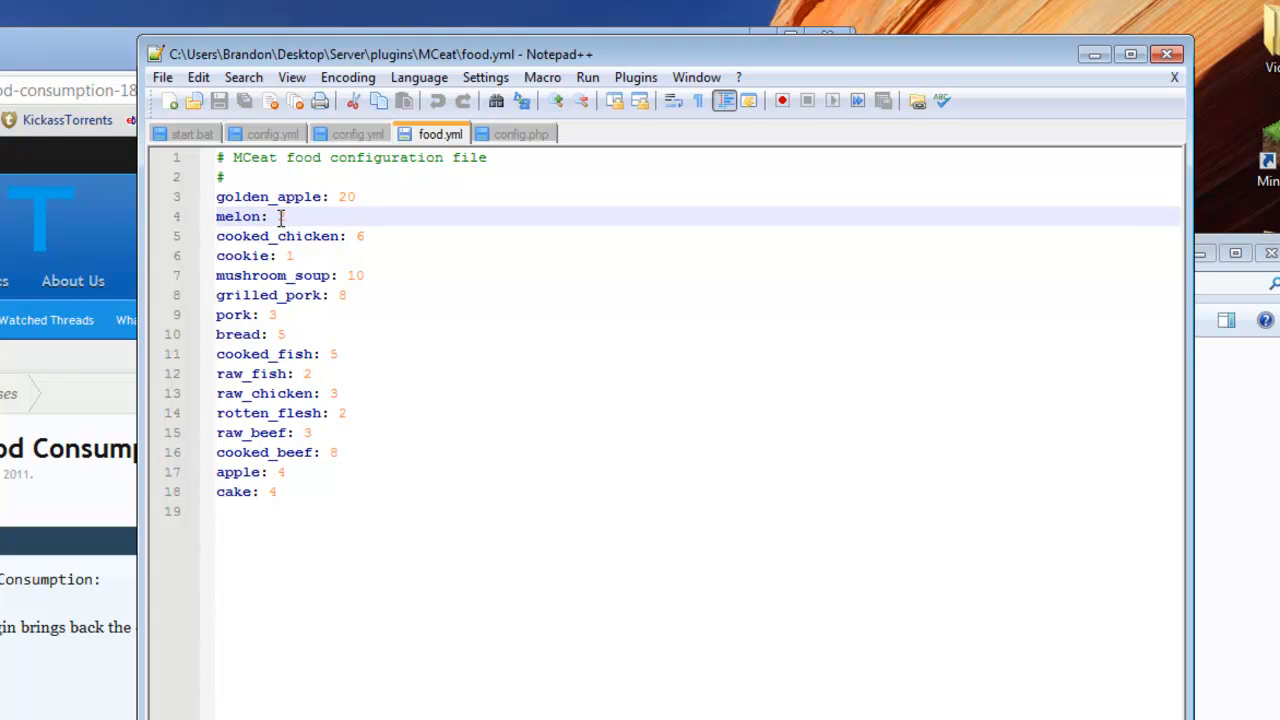
type("2")
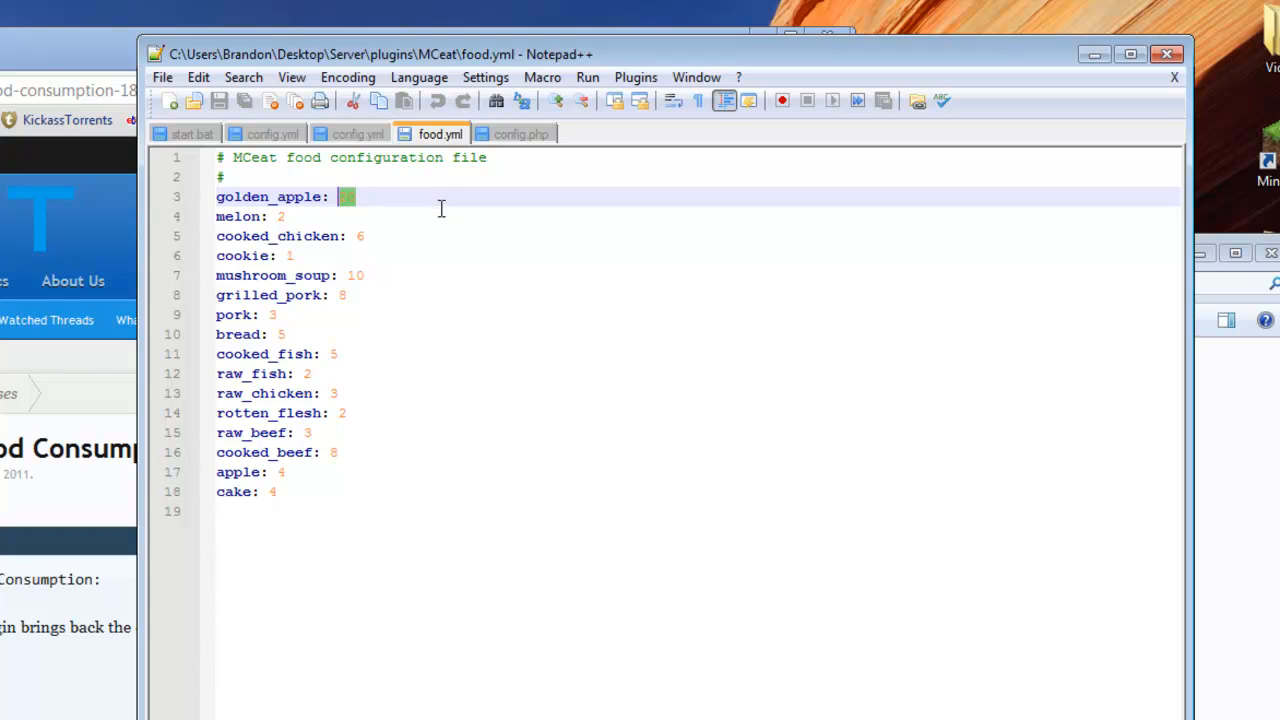
type("20")
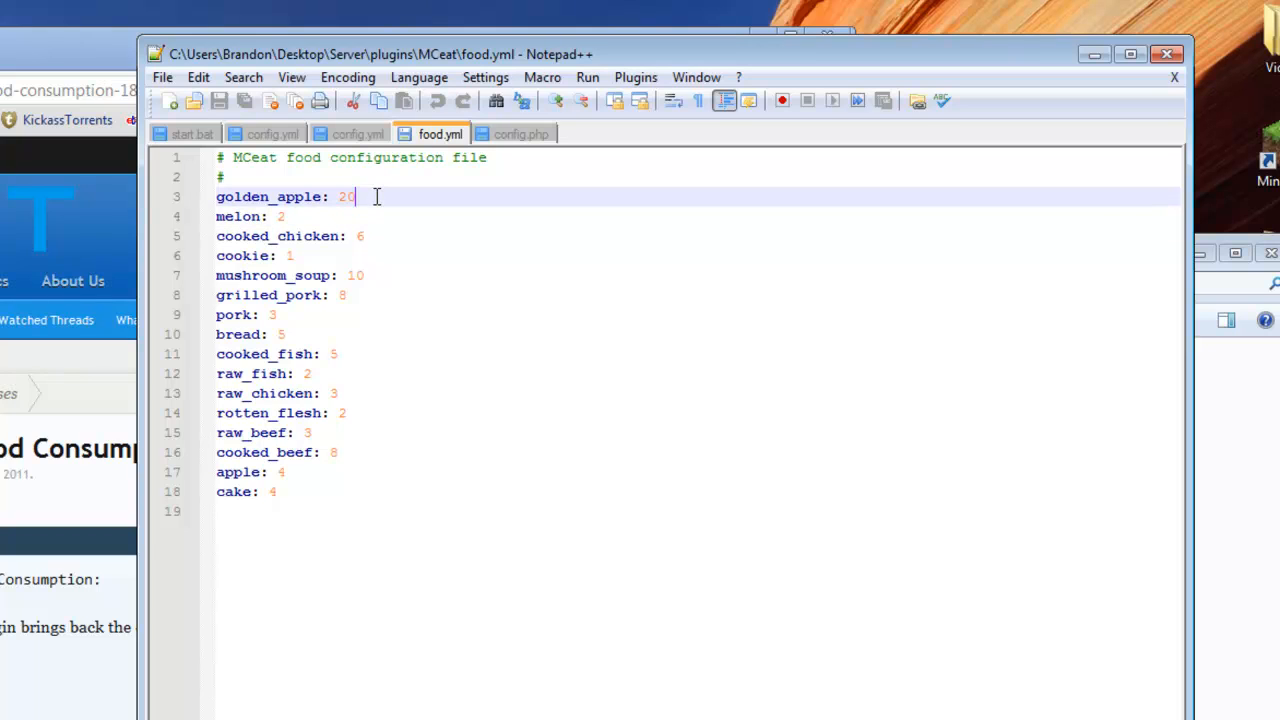
- Inspect the melon entry's health value in food.yml
double_click(238, 216)
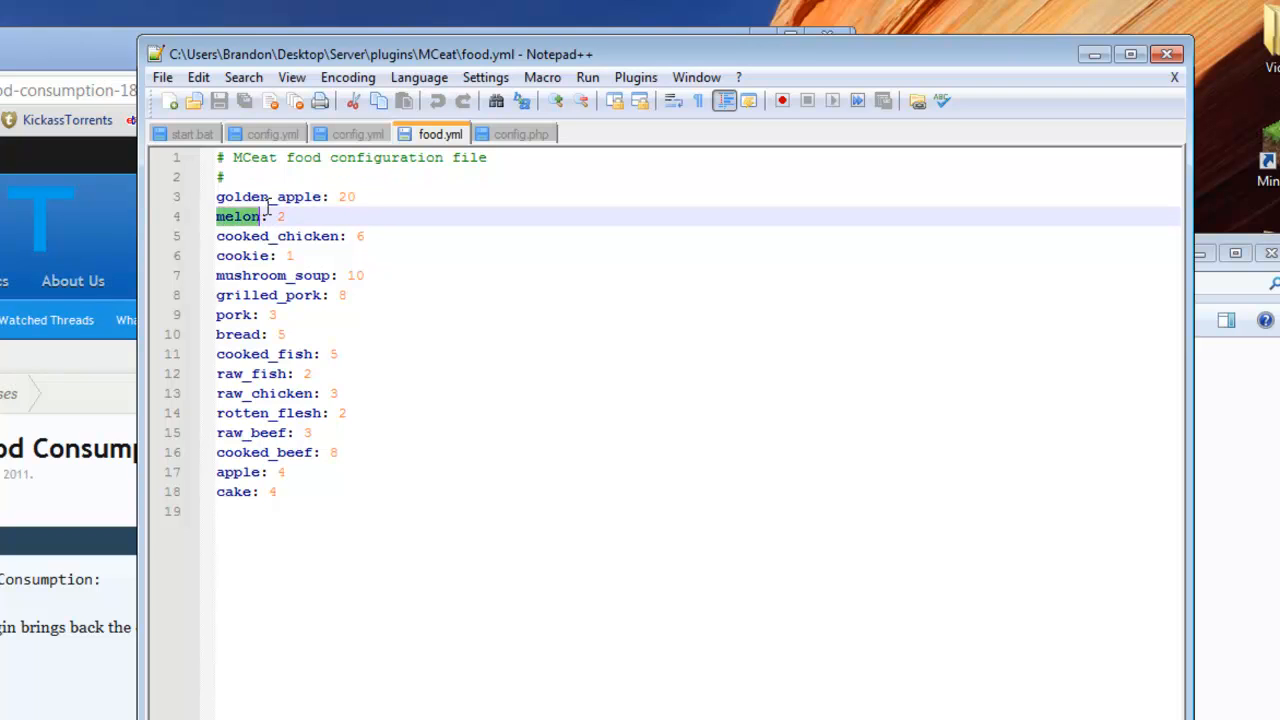
left_click(284, 216)
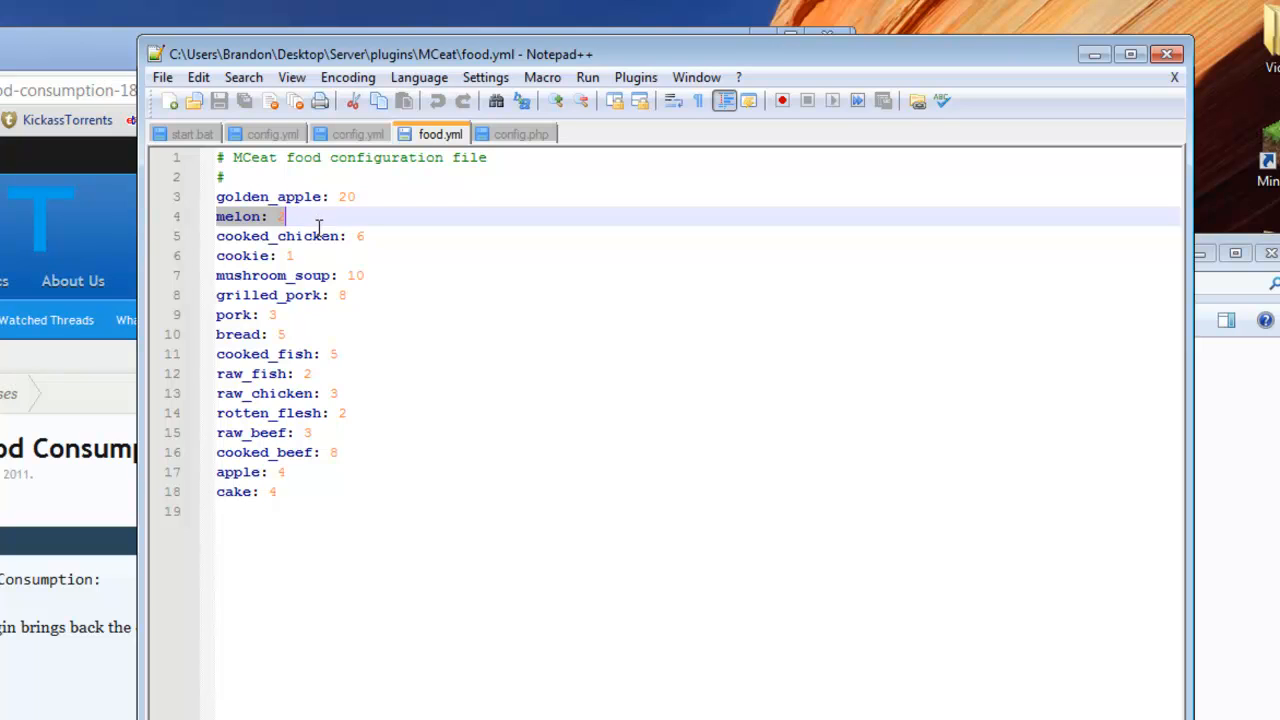
mouse_move(276, 314)
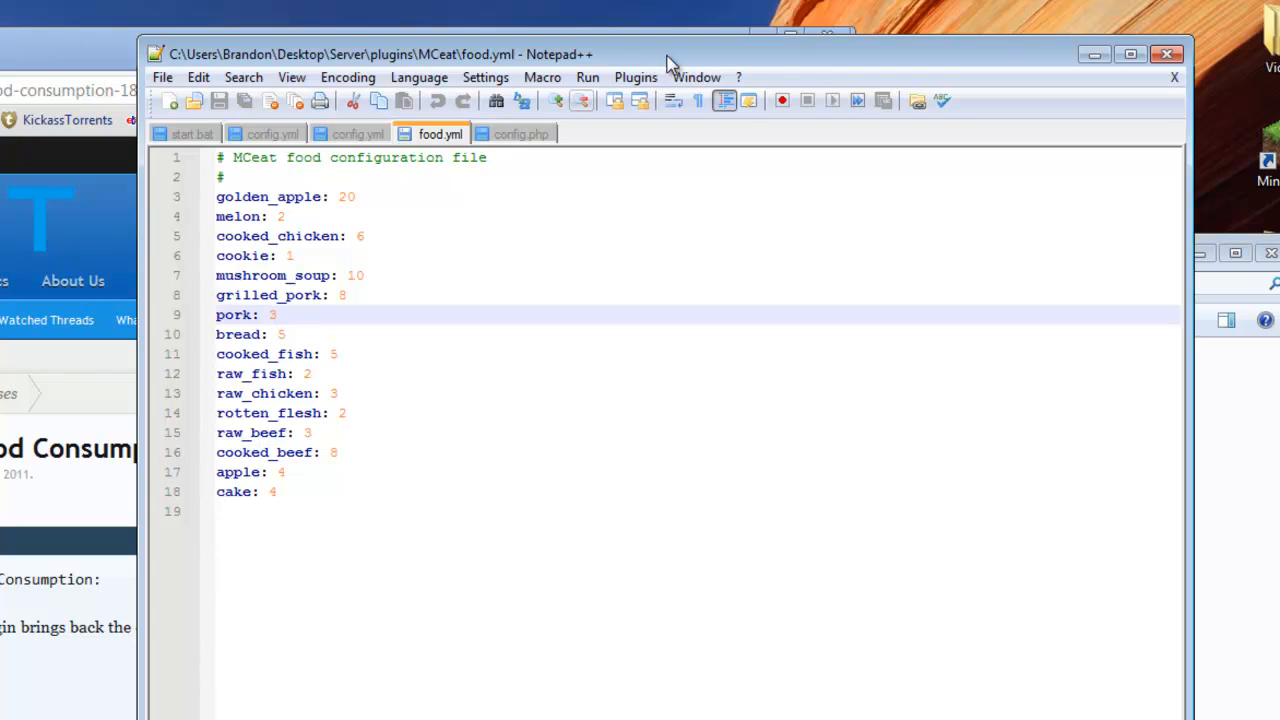
left_click(192, 132)
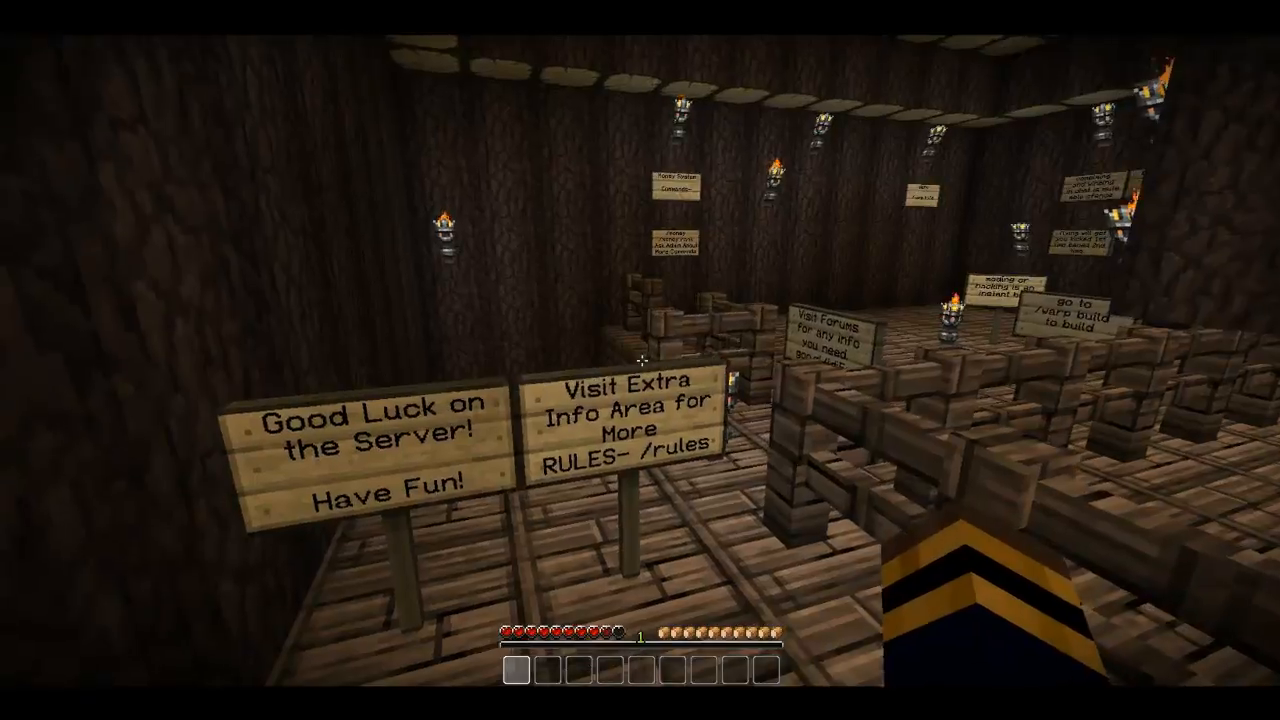
mouse_move(640, 360)
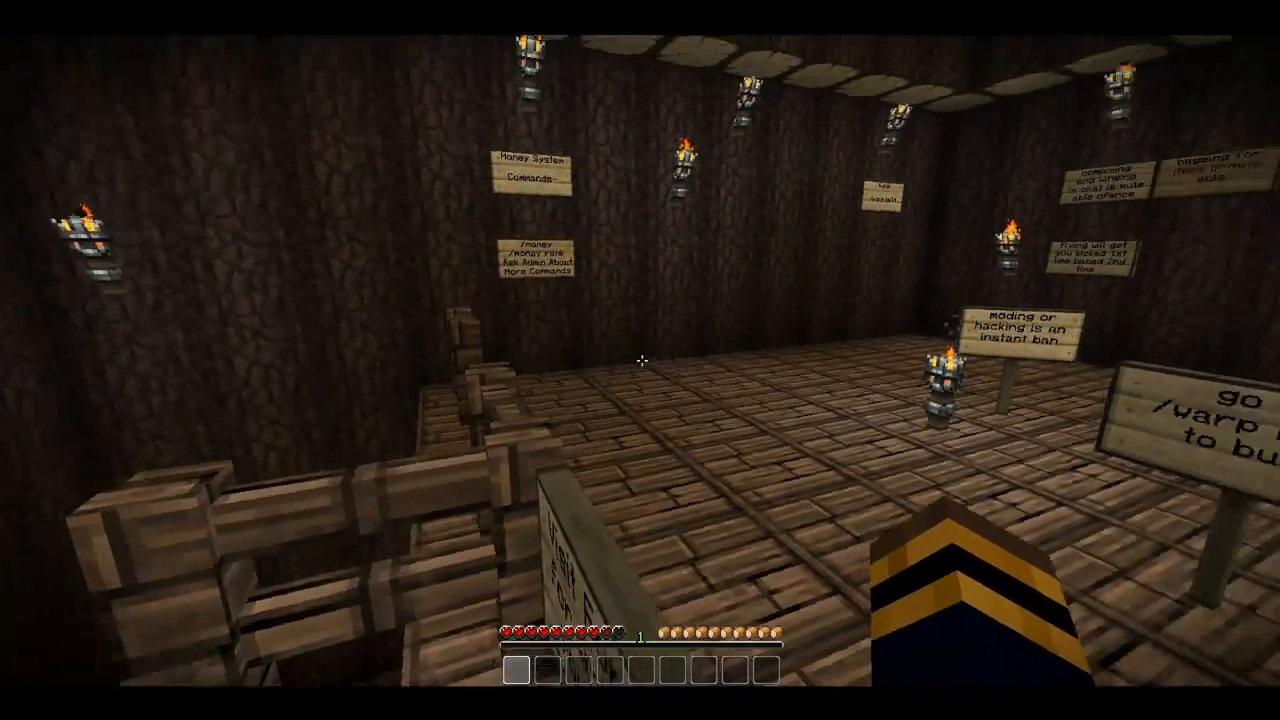